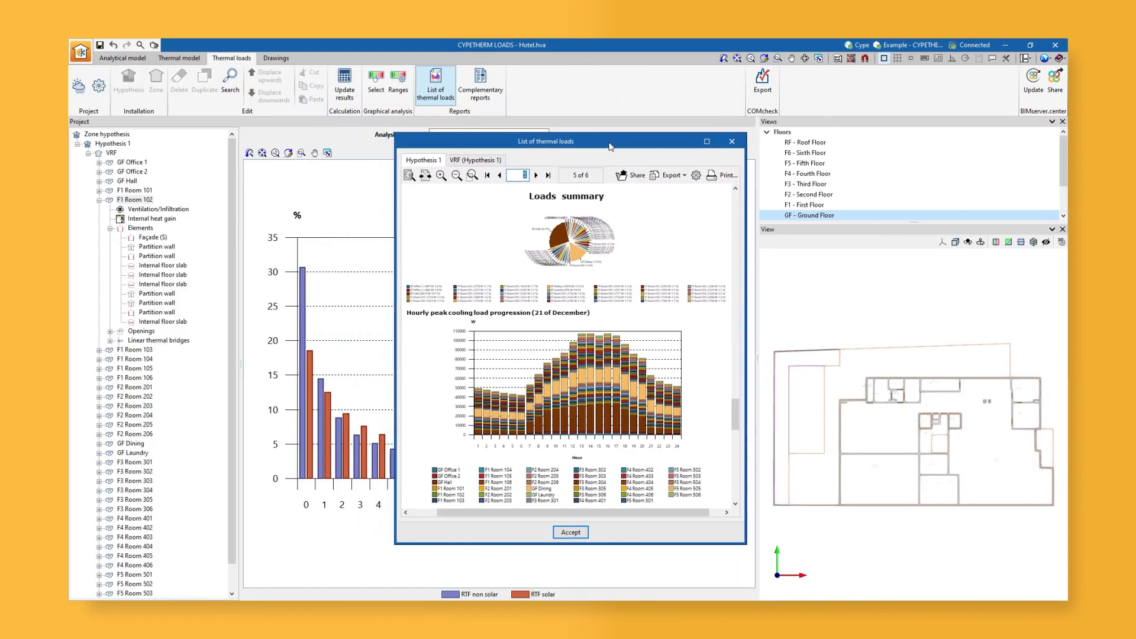
Scroll the Hypothesis 1 report to its loads summary page with the peak cooling load chart
left_click_drag(544, 141, 659, 163)
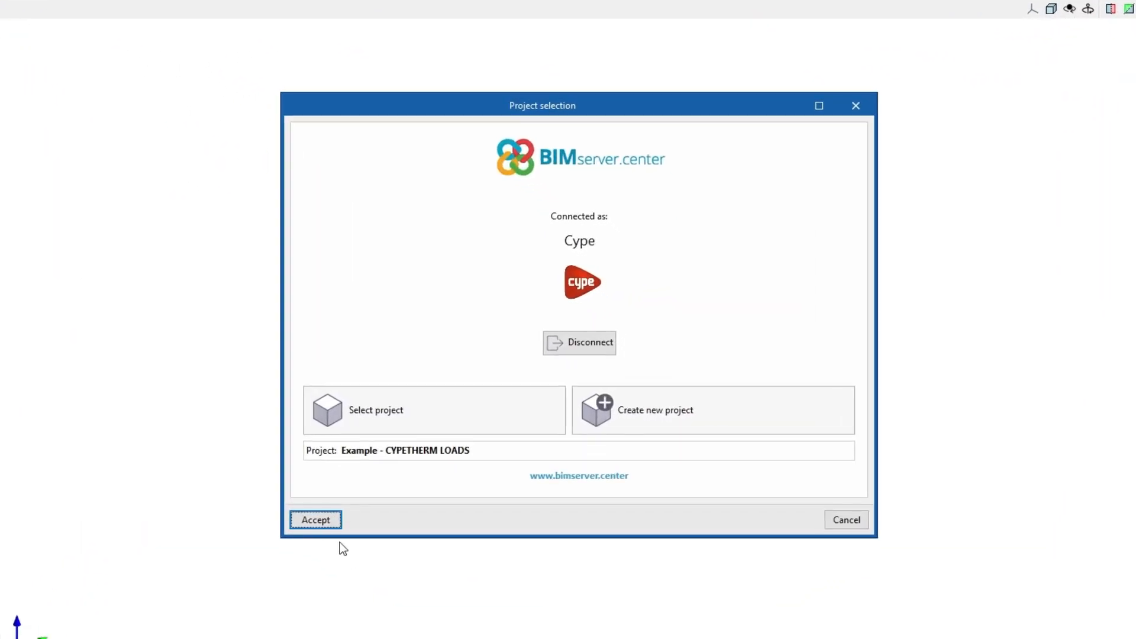
Confirm the linked project and import the Hotel IFC Builder file into the BIM model update
left_click(315, 519)
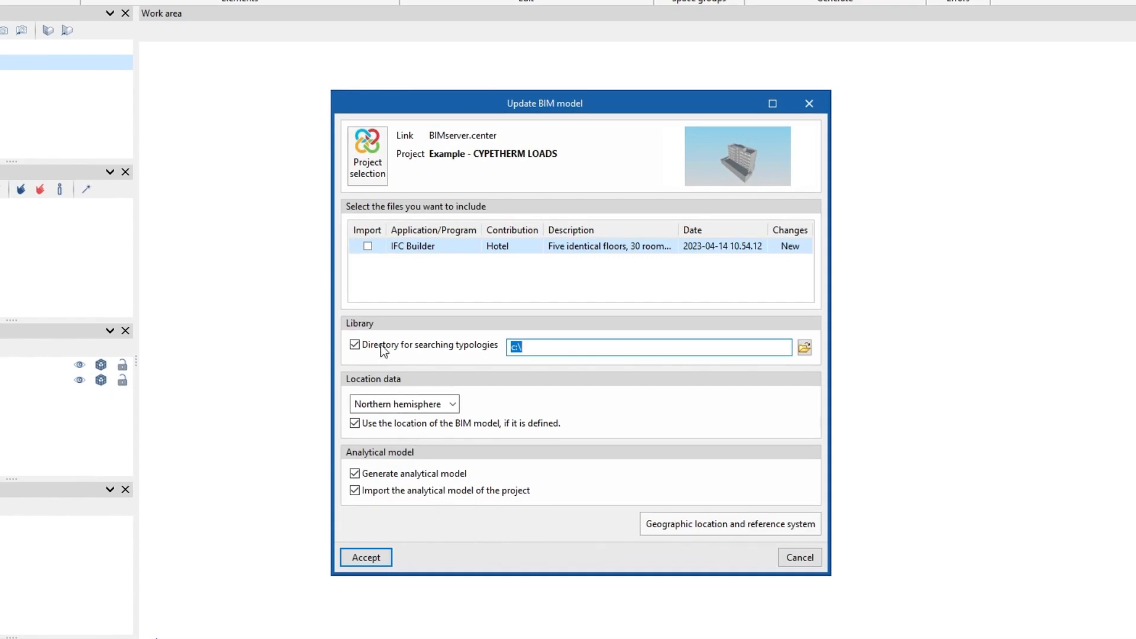
left_click(367, 246)
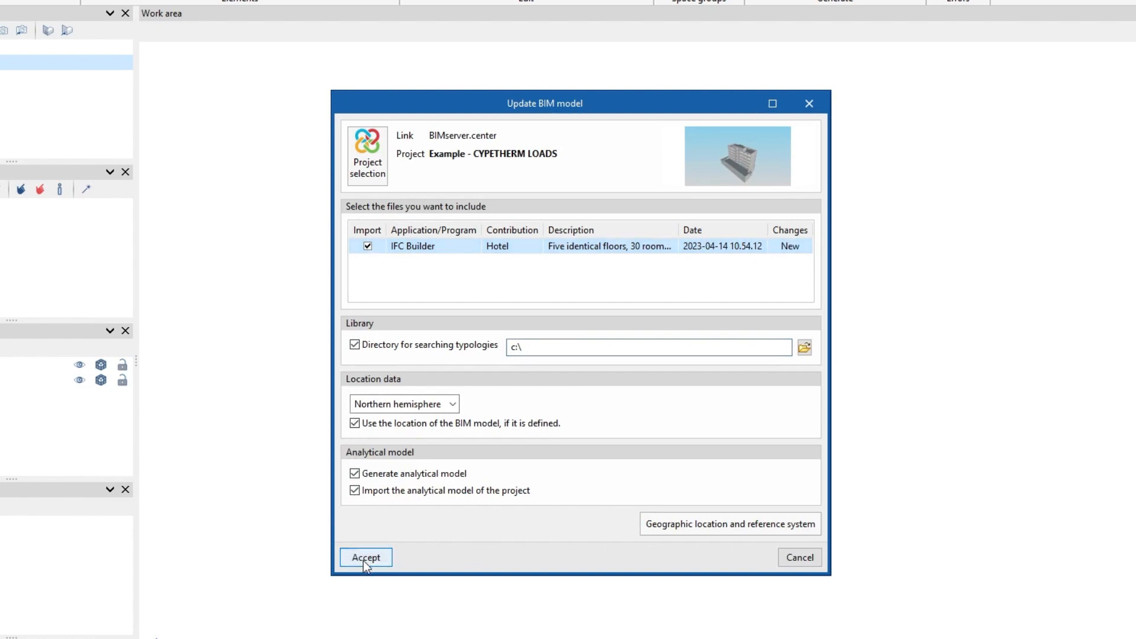
left_click(366, 558)
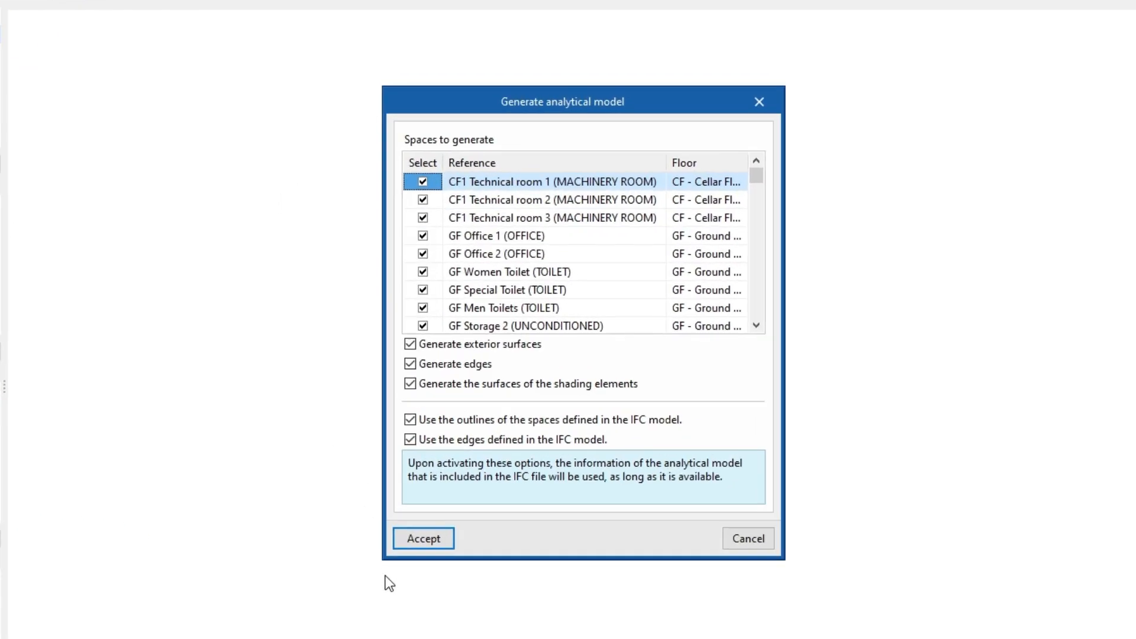
Generate the analytical model for all hotel spaces and show its thermal model
left_click(424, 538)
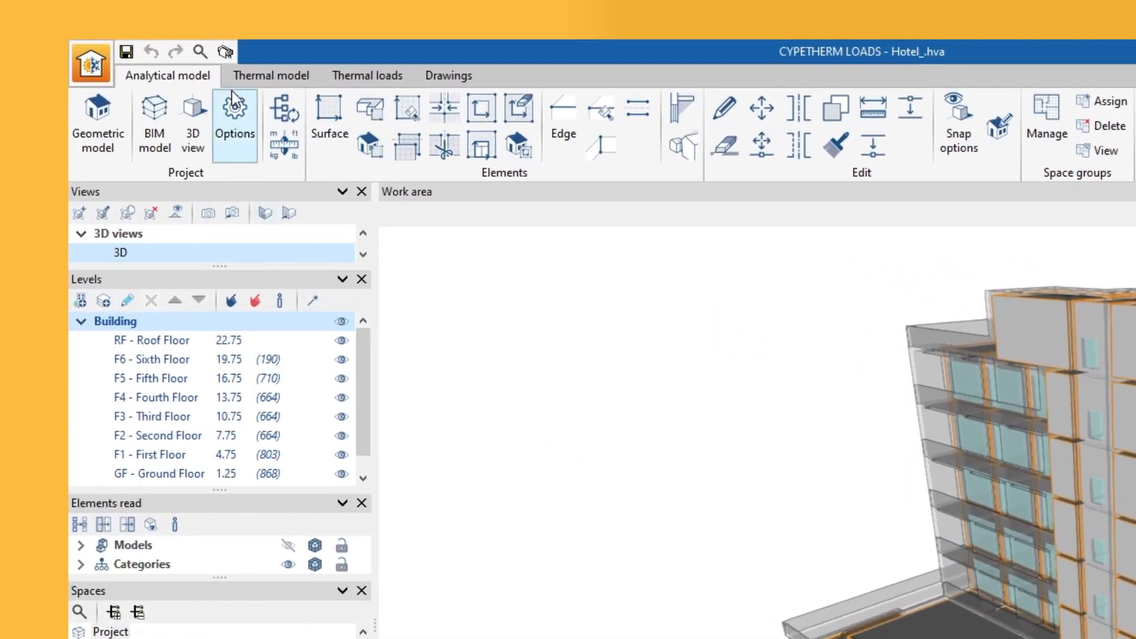
left_click(234, 123)
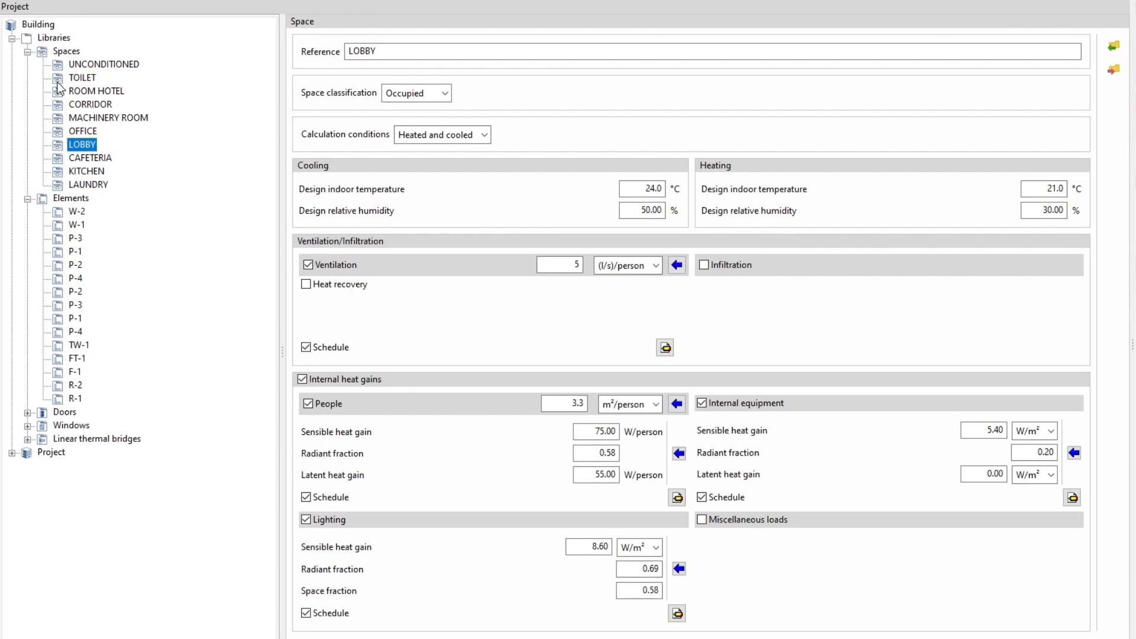
mouse_move(44, 204)
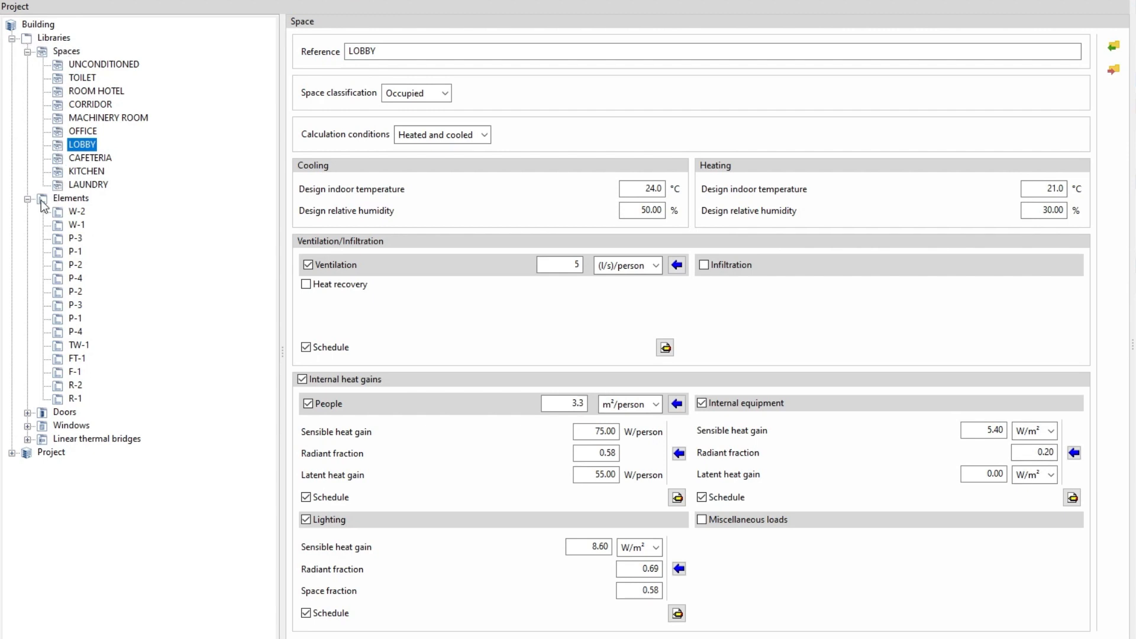
Collapse the Elements library branch so the LOBBY space type stays in view
left_click(75, 225)
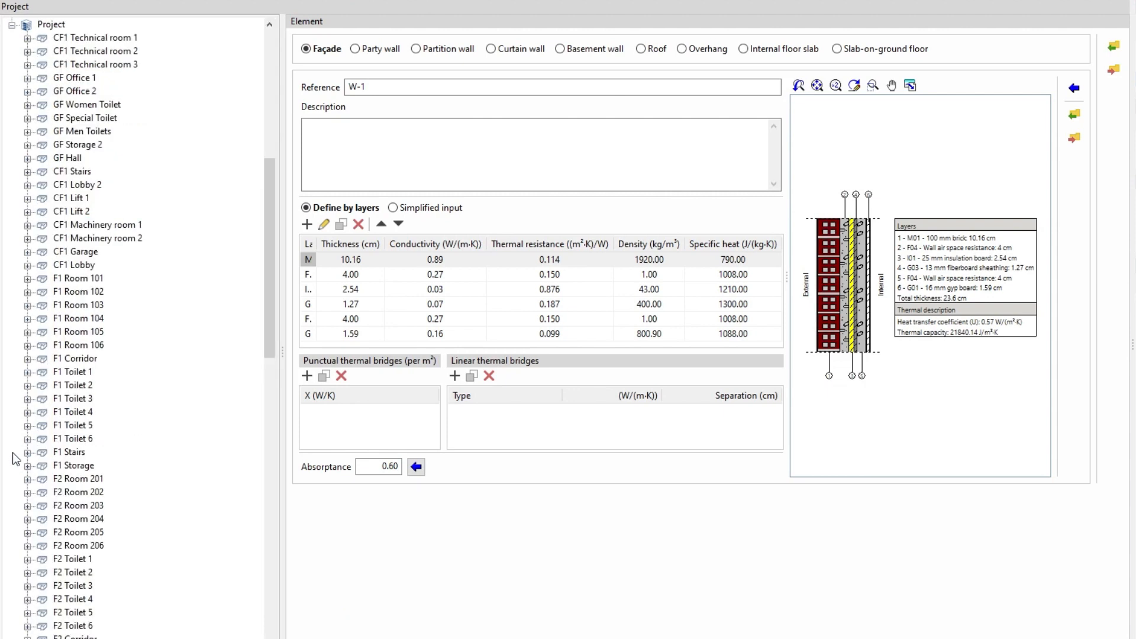
Expand F2 Room 201 to list its elements W-2, W-2, P-2 and F-1
left_click(27, 478)
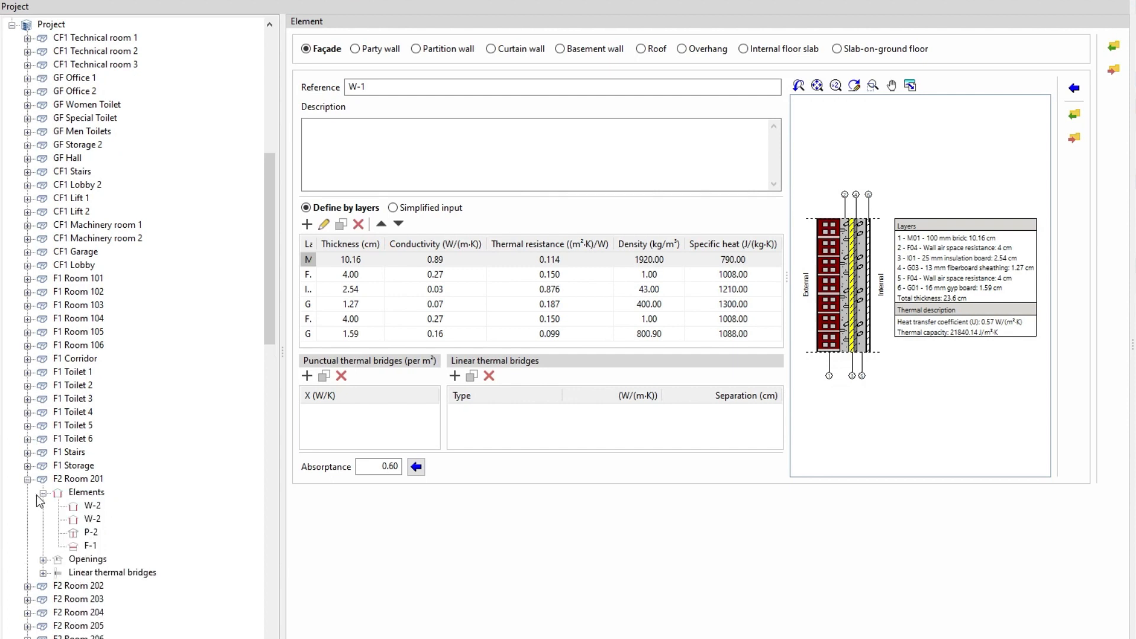
left_click(91, 546)
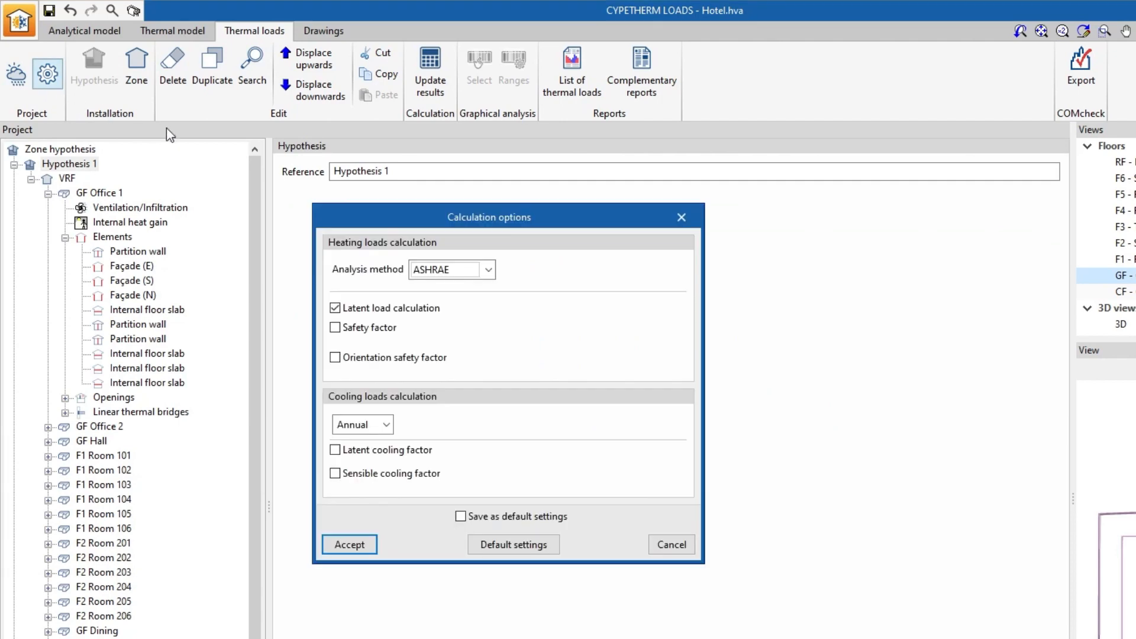
Keep the ASHRAE options with latent load, then abandon creating a new zone after viewing its space list
left_click(348, 545)
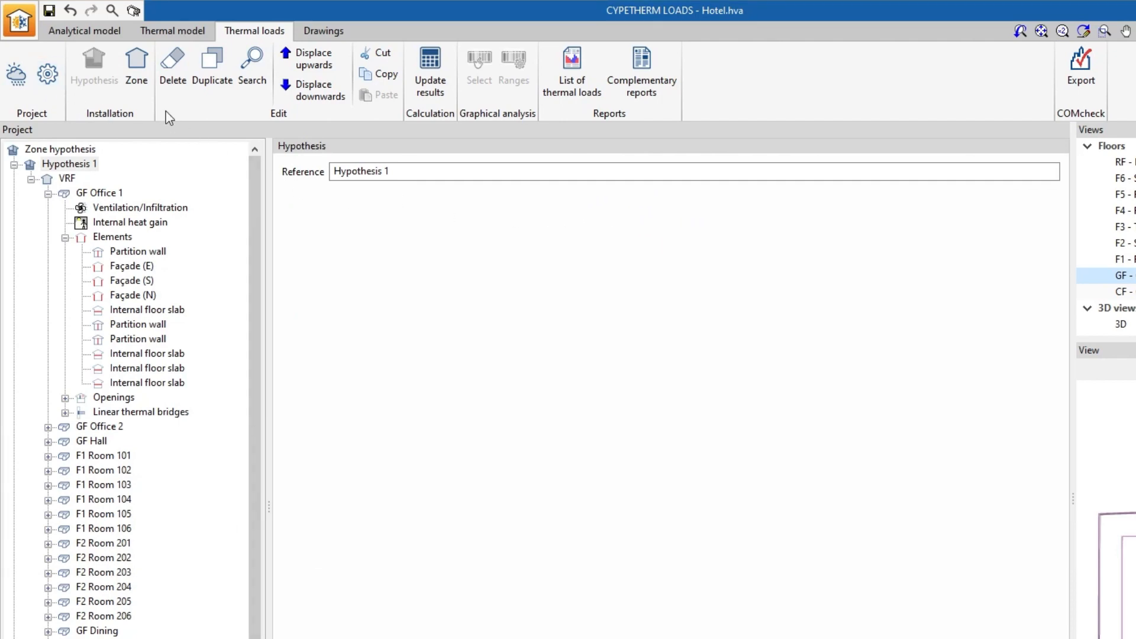
left_click(136, 69)
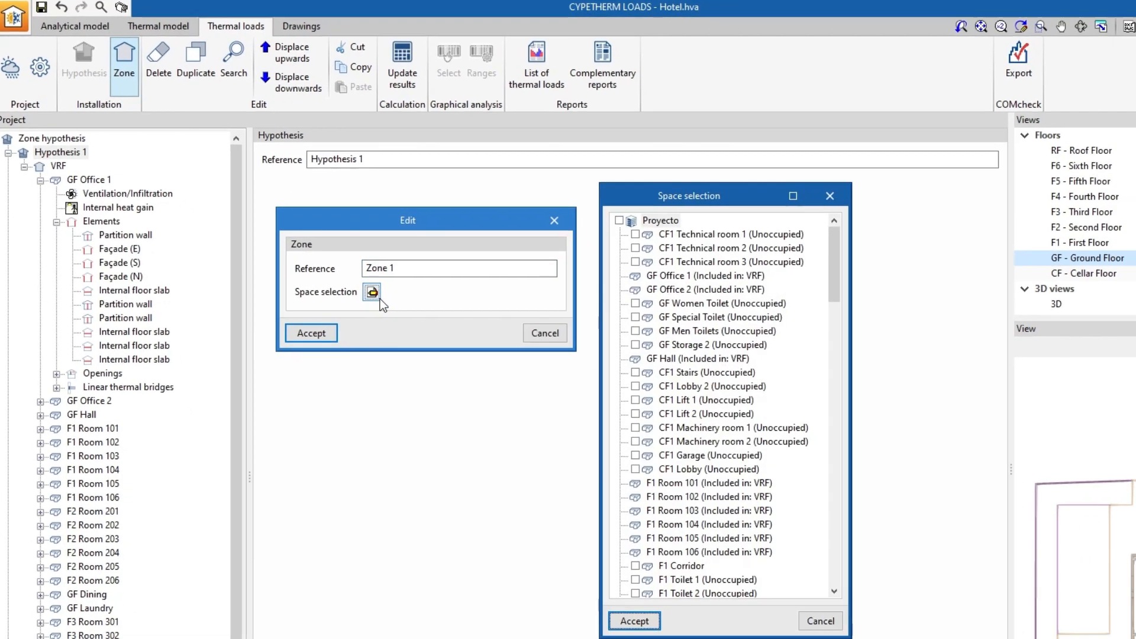
left_click(831, 196)
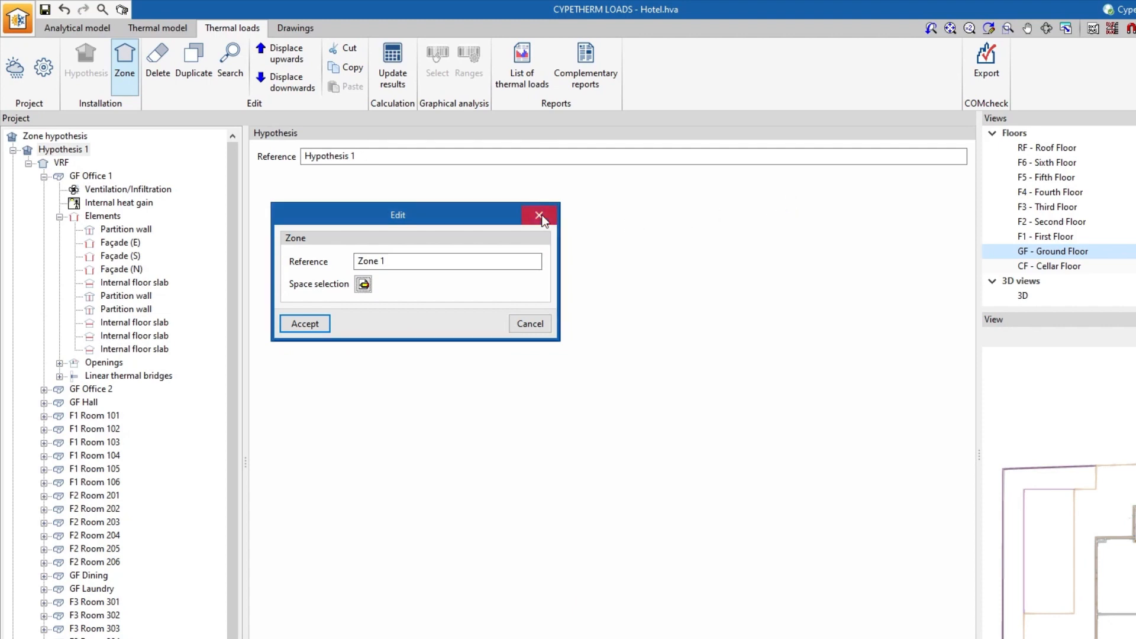
left_click(392, 65)
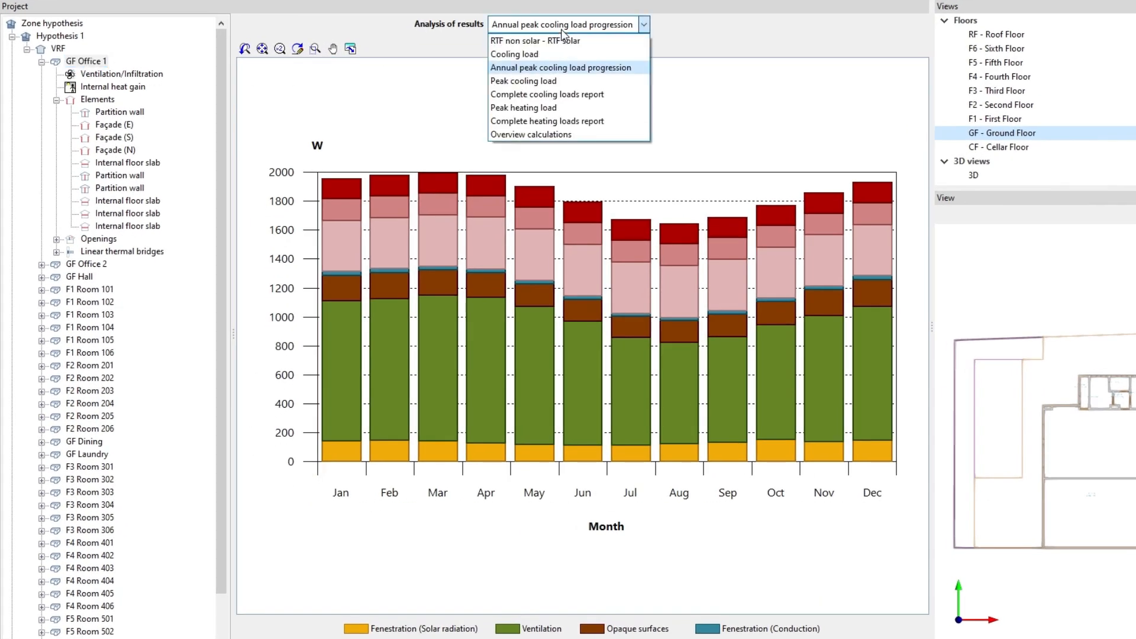
Review GF Office 1's RTF, overview, CTSF and hourly cooling load charts
left_click(535, 40)
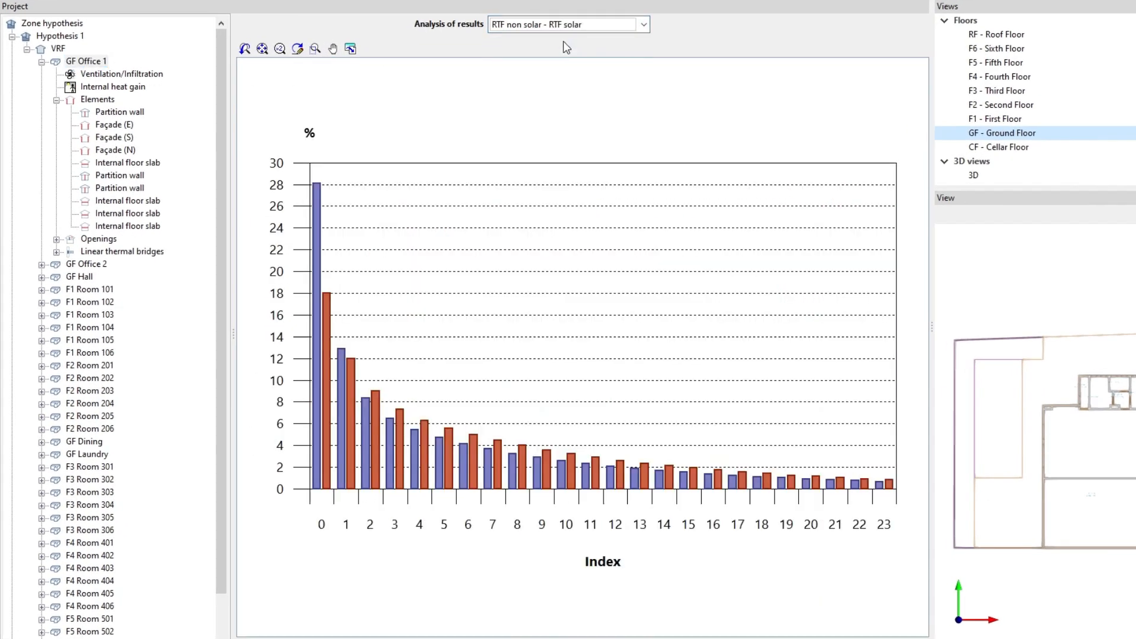
left_click(567, 24)
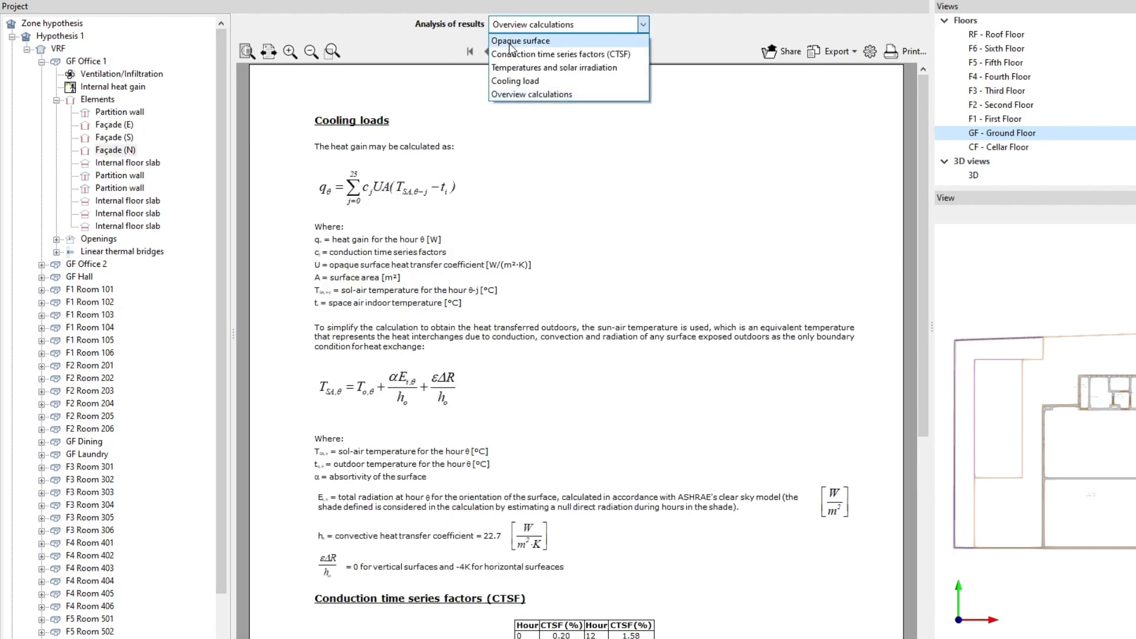
left_click(560, 53)
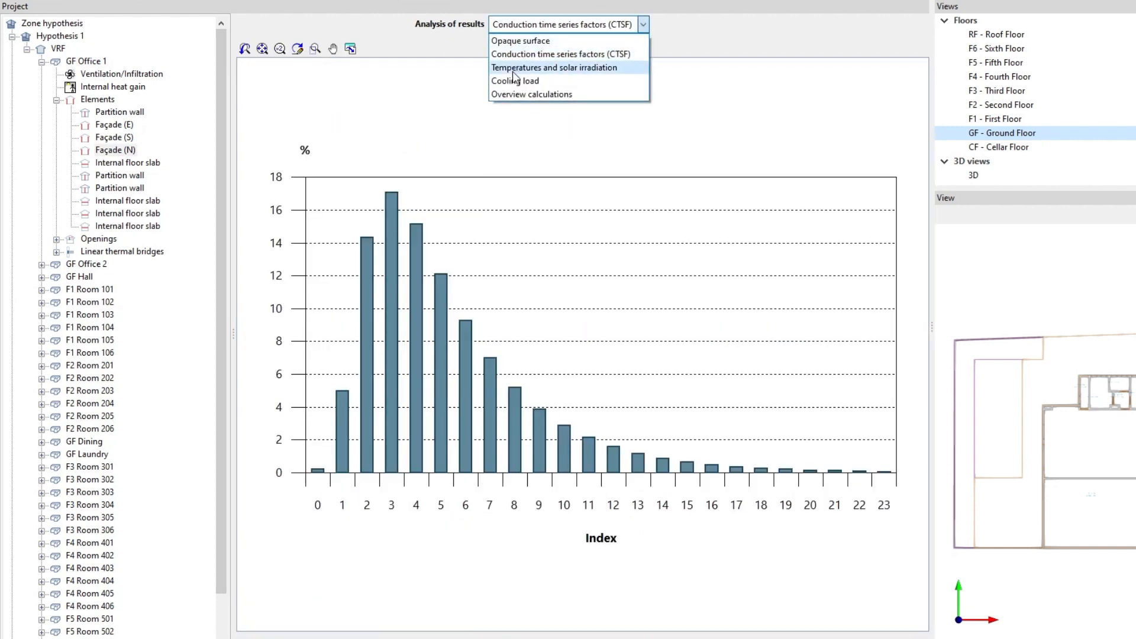
left_click(515, 80)
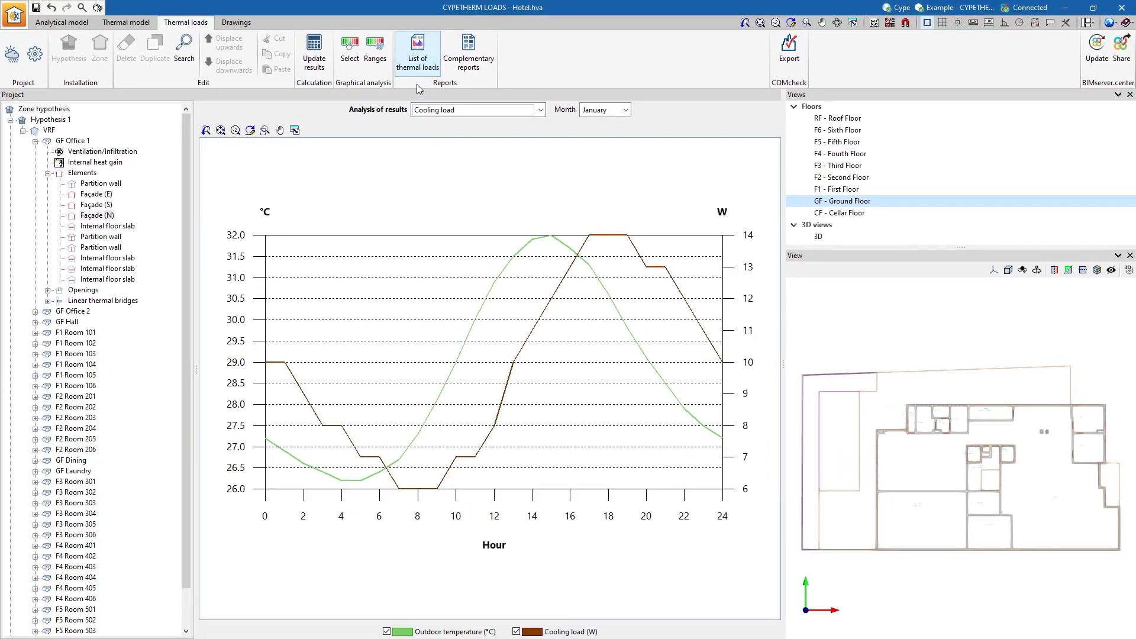
View the VRF thermal loads report and jump to page 122
left_click(418, 53)
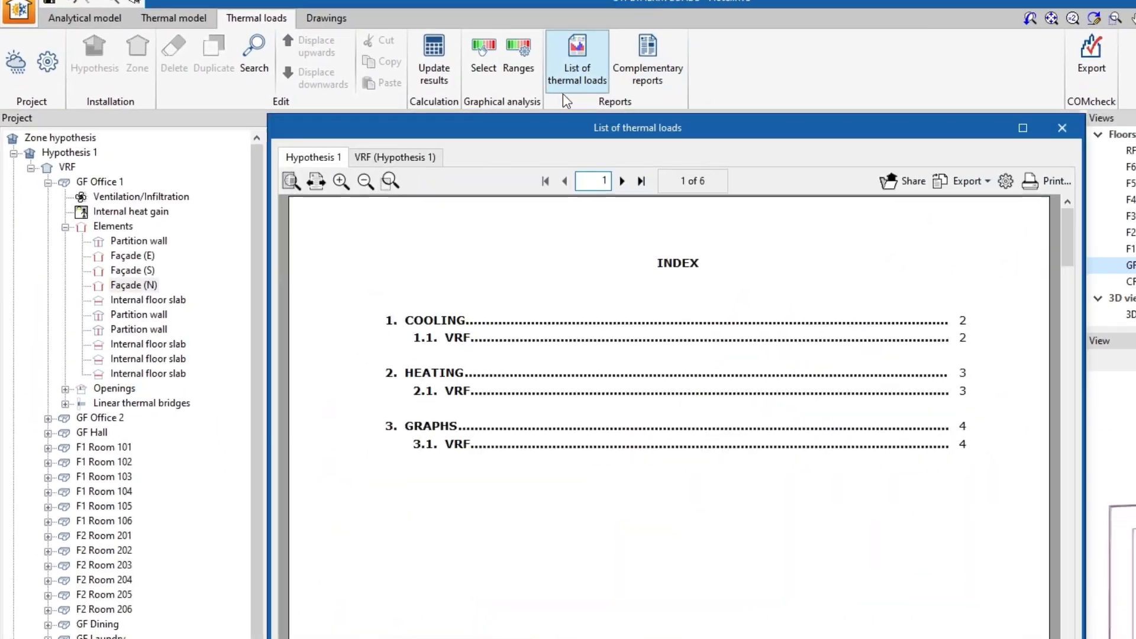
left_click(395, 158)
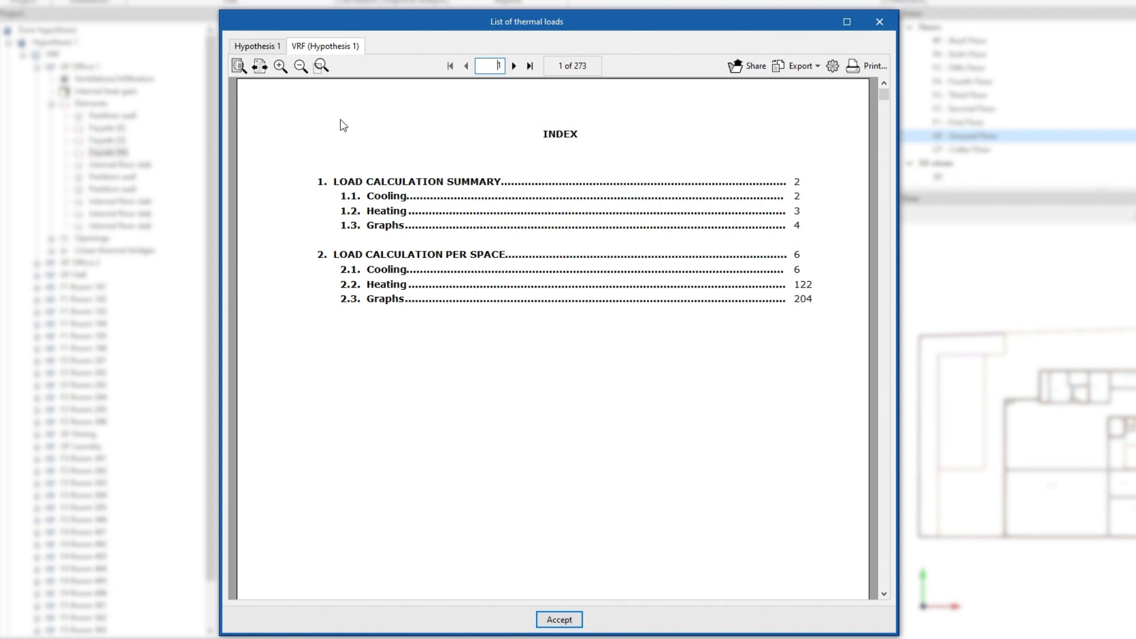
type("122")
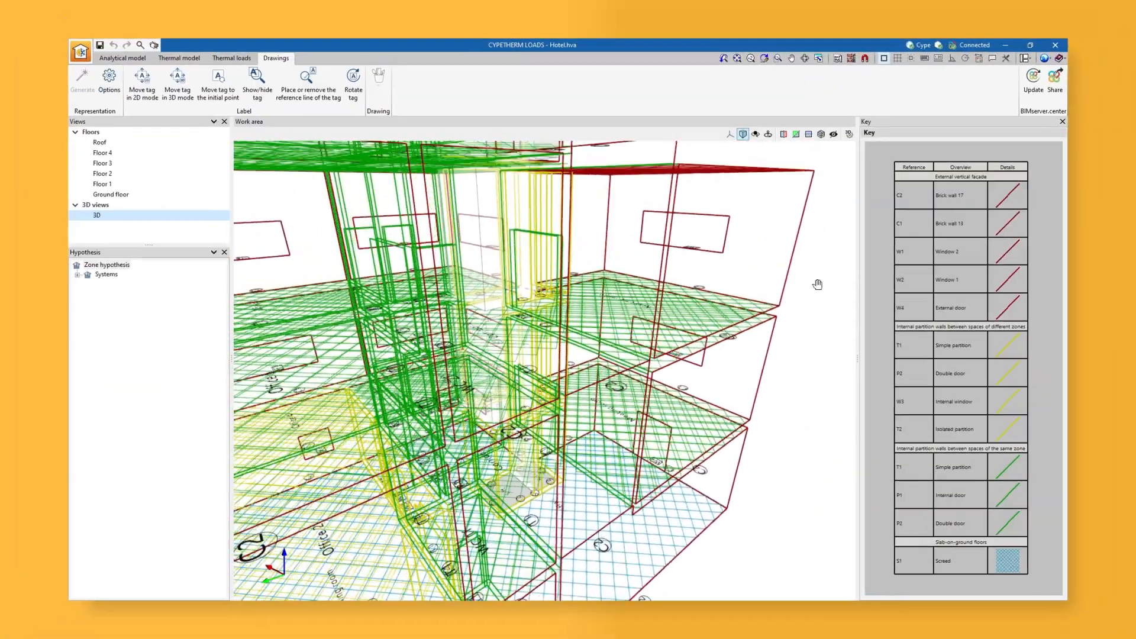
left_click(102, 163)
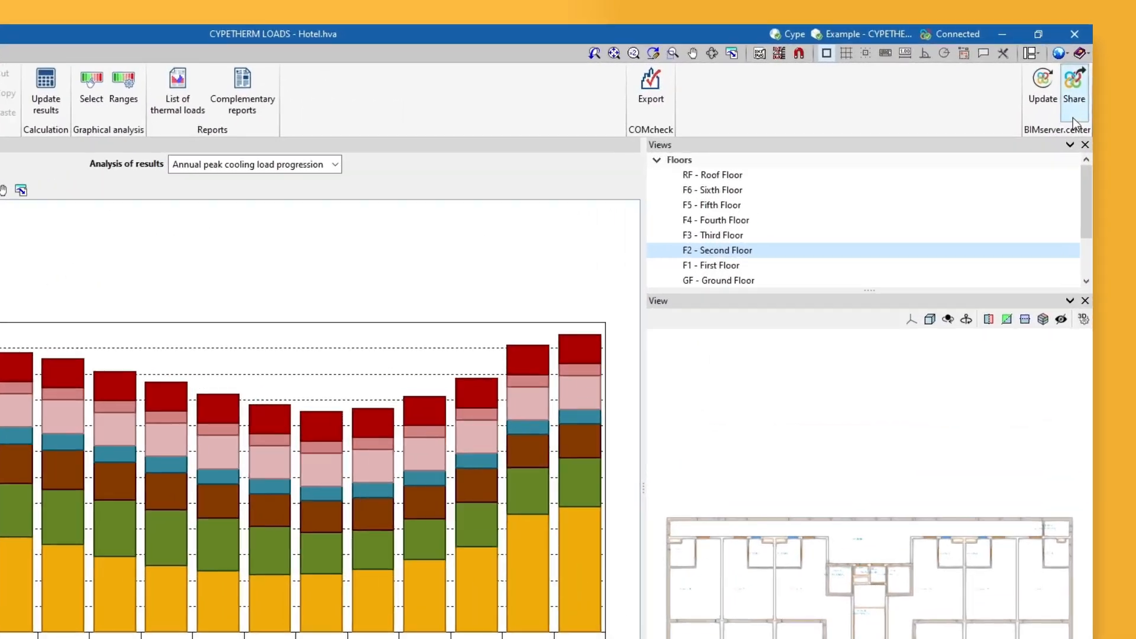
Share the thermal load results to BIMserver.center as Hotel CYPETHERM LOADS
left_click(1074, 79)
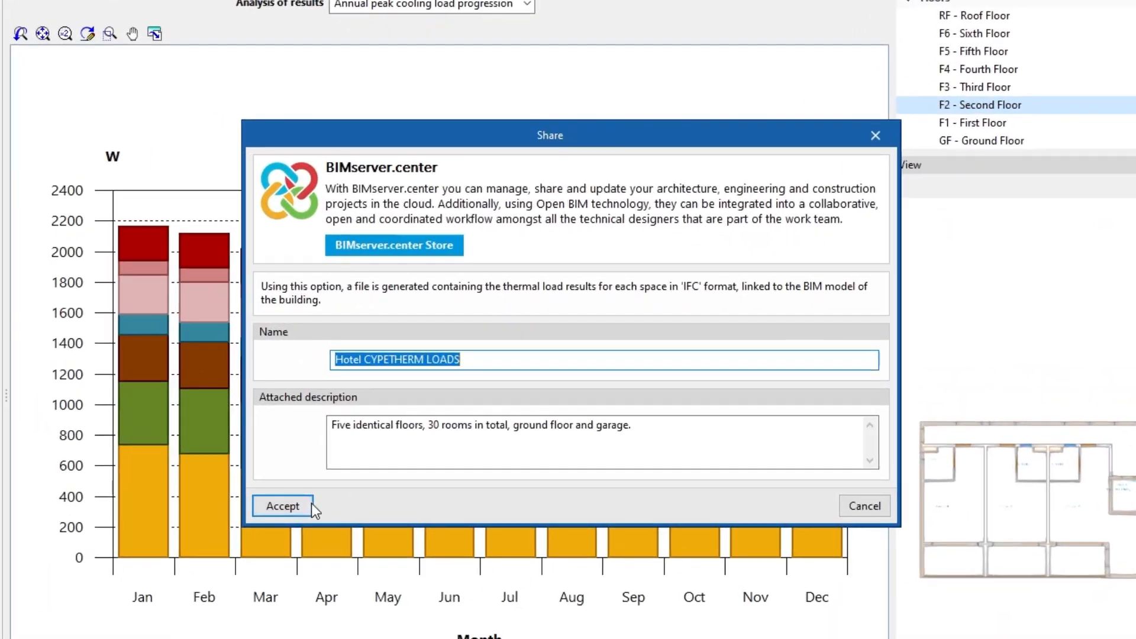
left_click(281, 506)
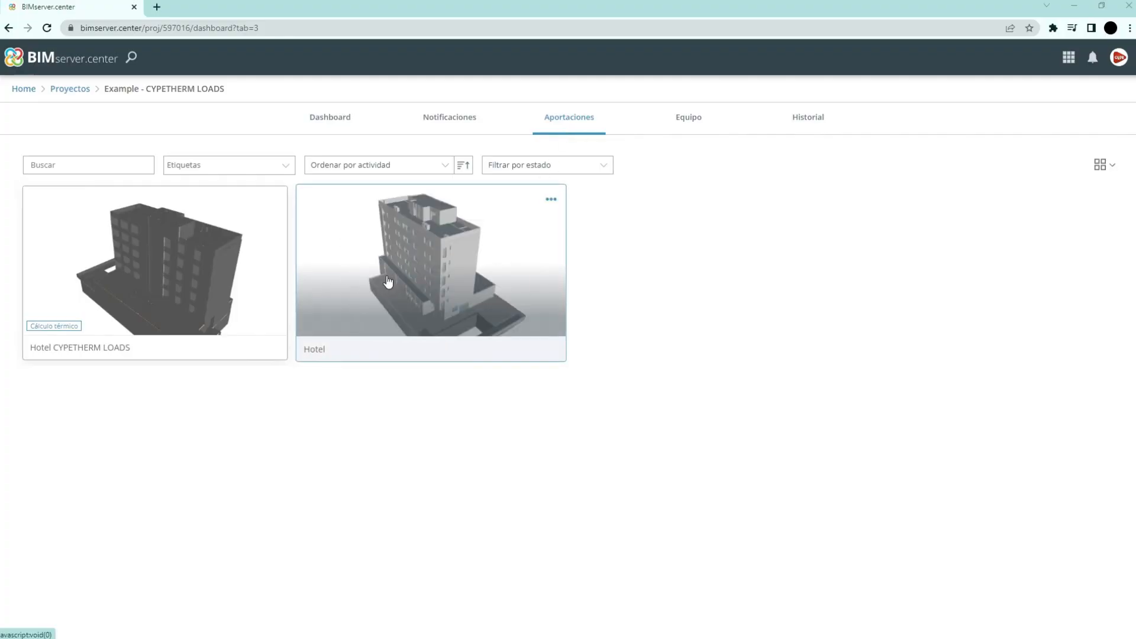